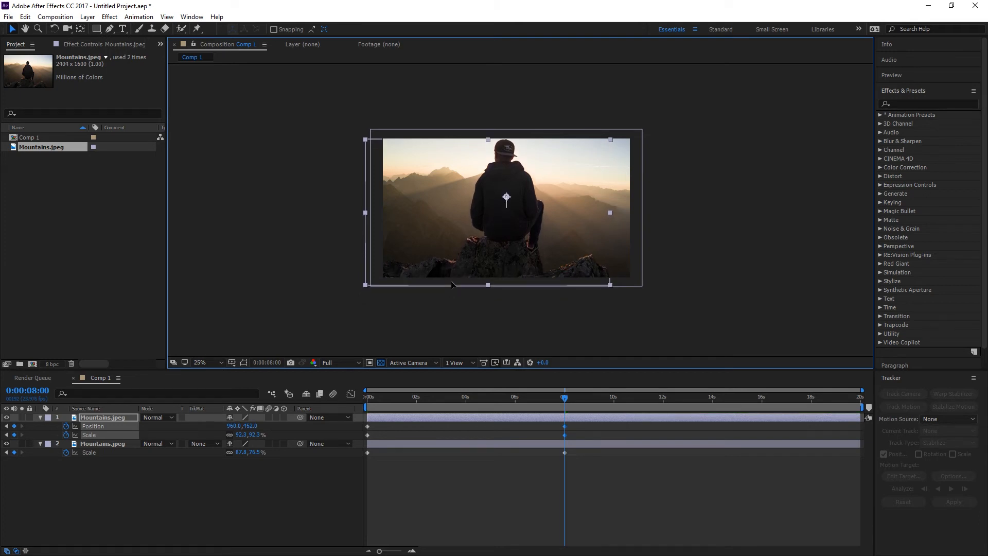
# Step: Zoom the viewer to 50% and nudge layer 1's Position from 960,452 to 960,444
pyautogui.click(200, 363)
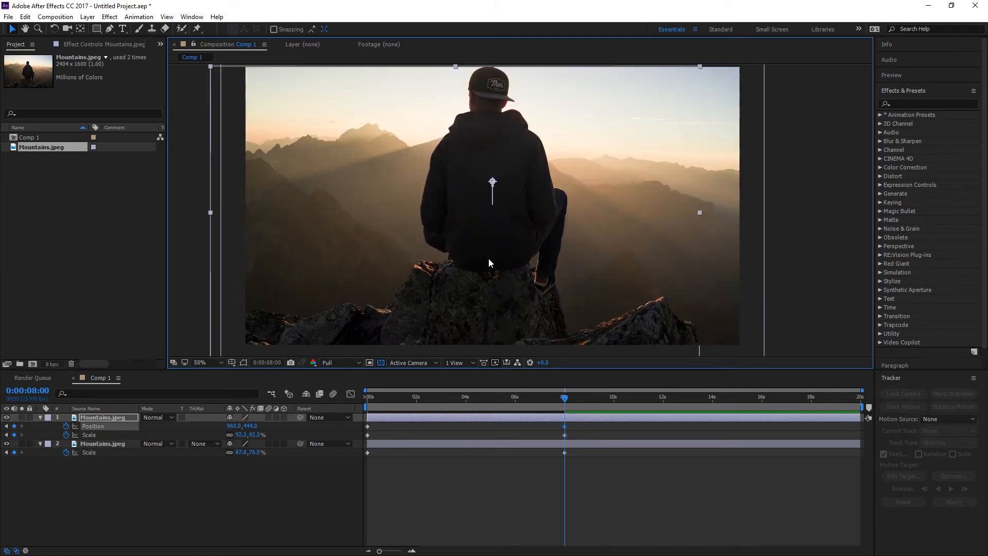